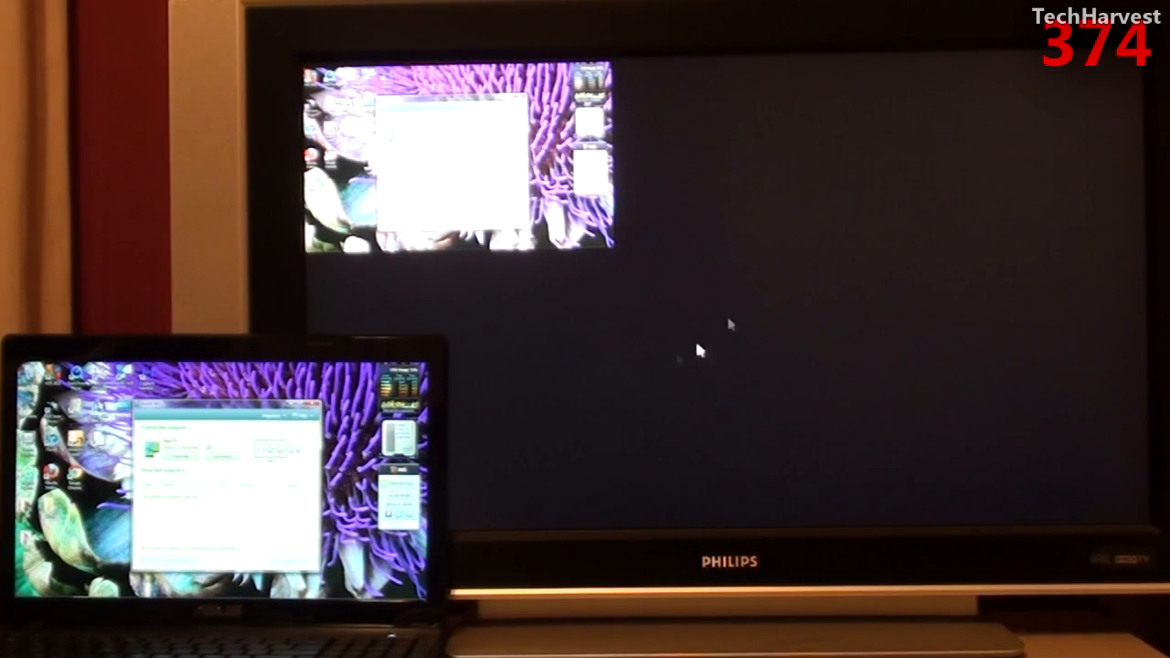
pyautogui.moveTo(751, 331)
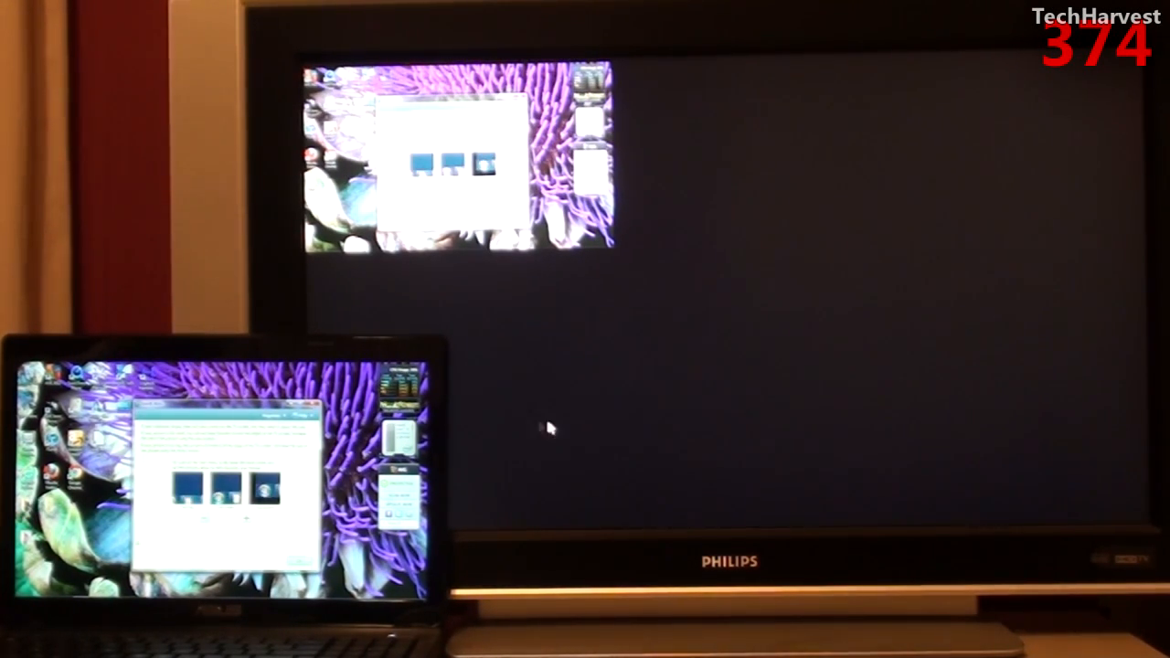
pyautogui.moveTo(795, 382)
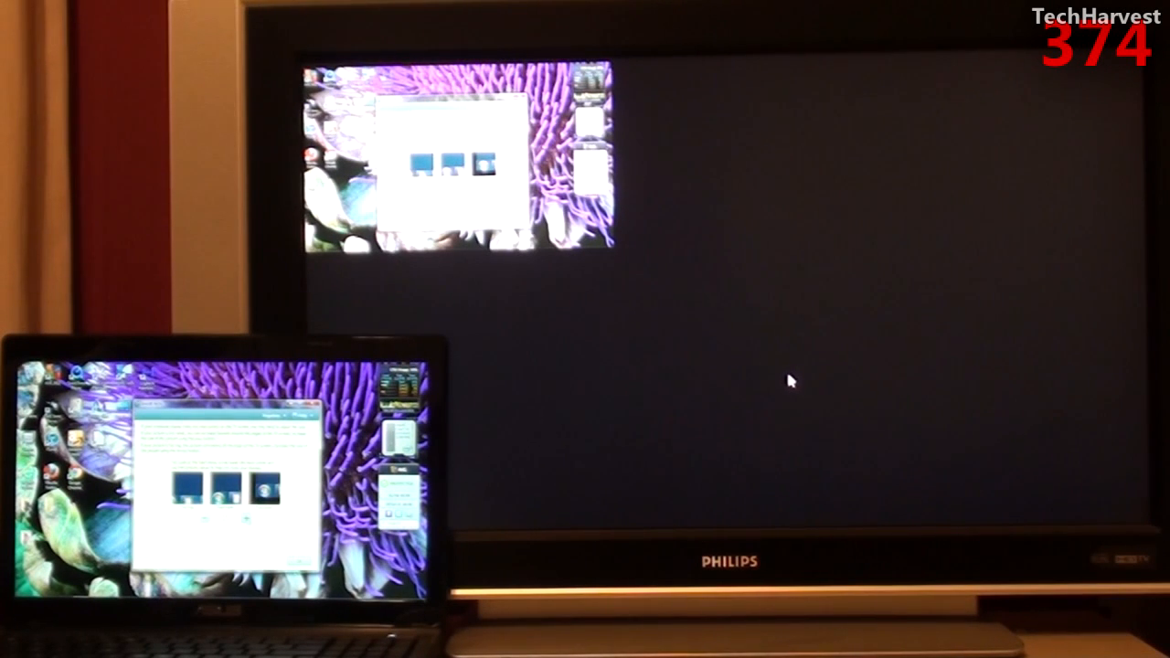
pyautogui.moveTo(424, 296)
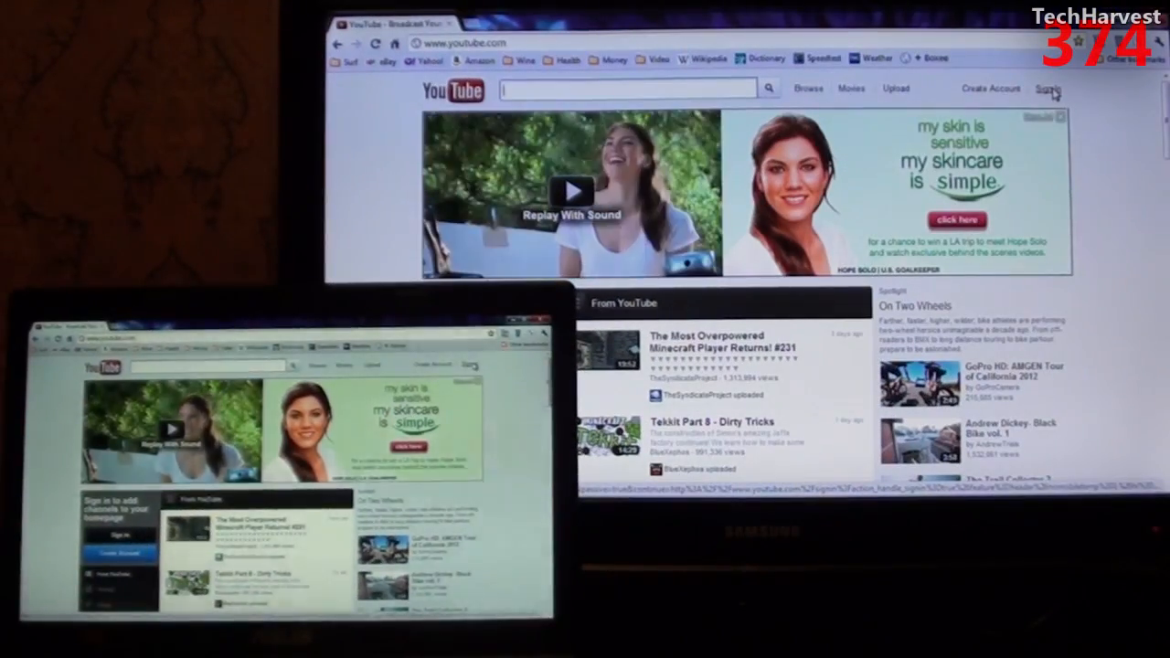
# Step: Start signing in to YouTube, entering the username beginning with 'T' and submitting it
pyautogui.click(1049, 88)
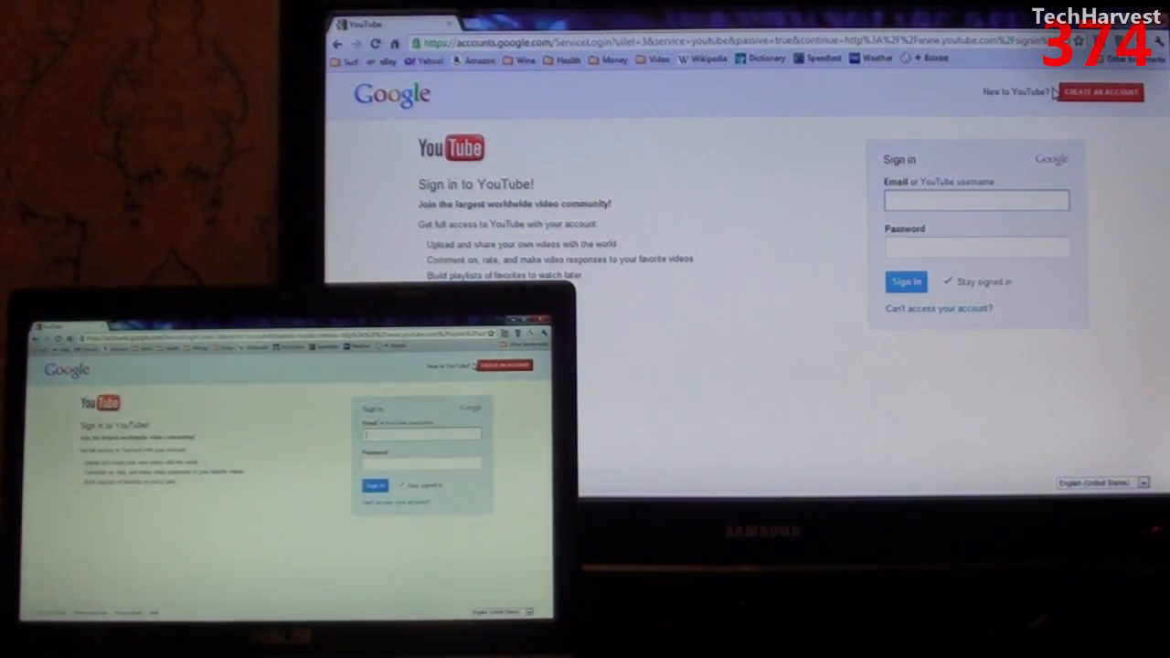
pyautogui.write('T')
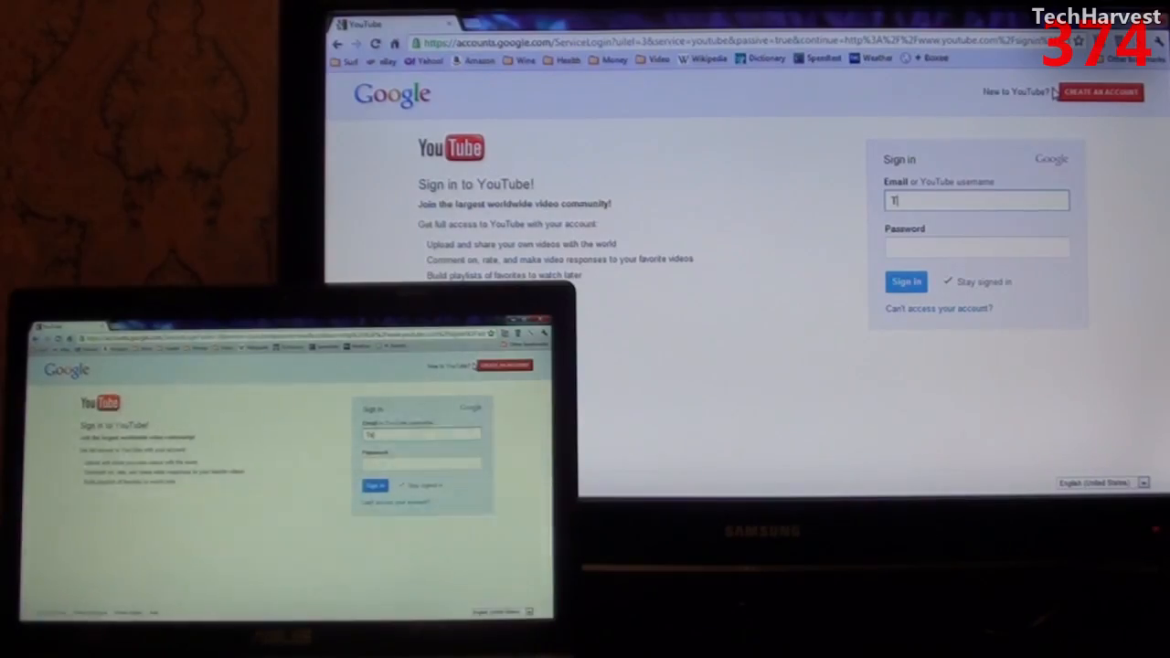
pyautogui.click(907, 281)
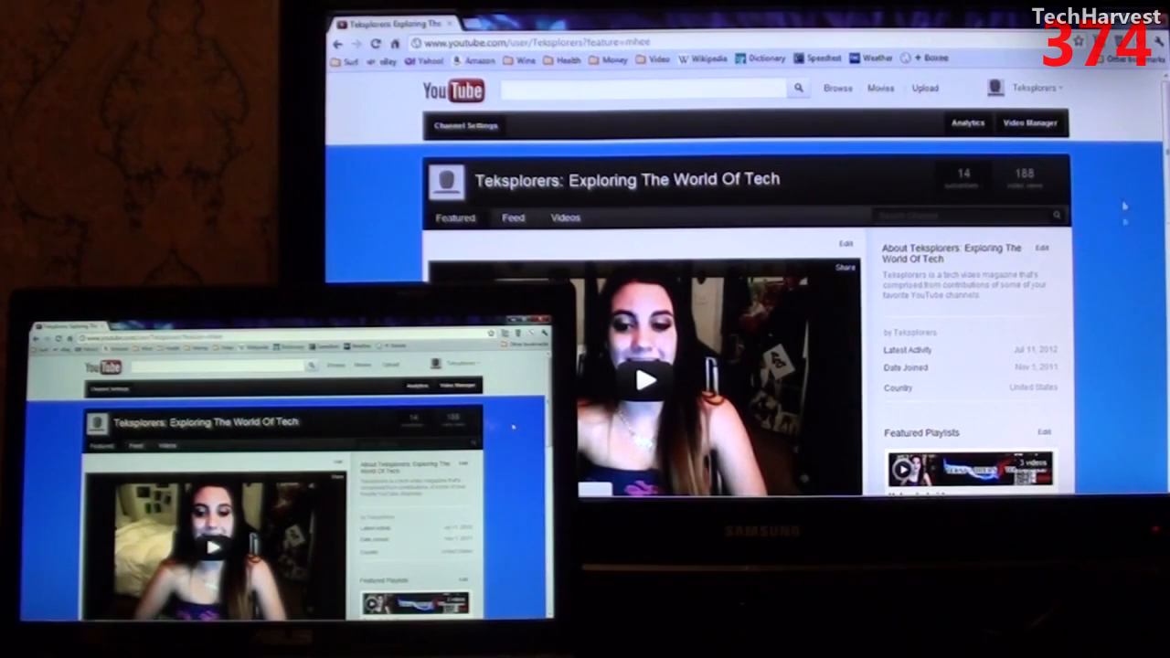
# Step: Scroll down the Teksplorers channel to its Featured video list showing Episode 1
pyautogui.scroll(-3)
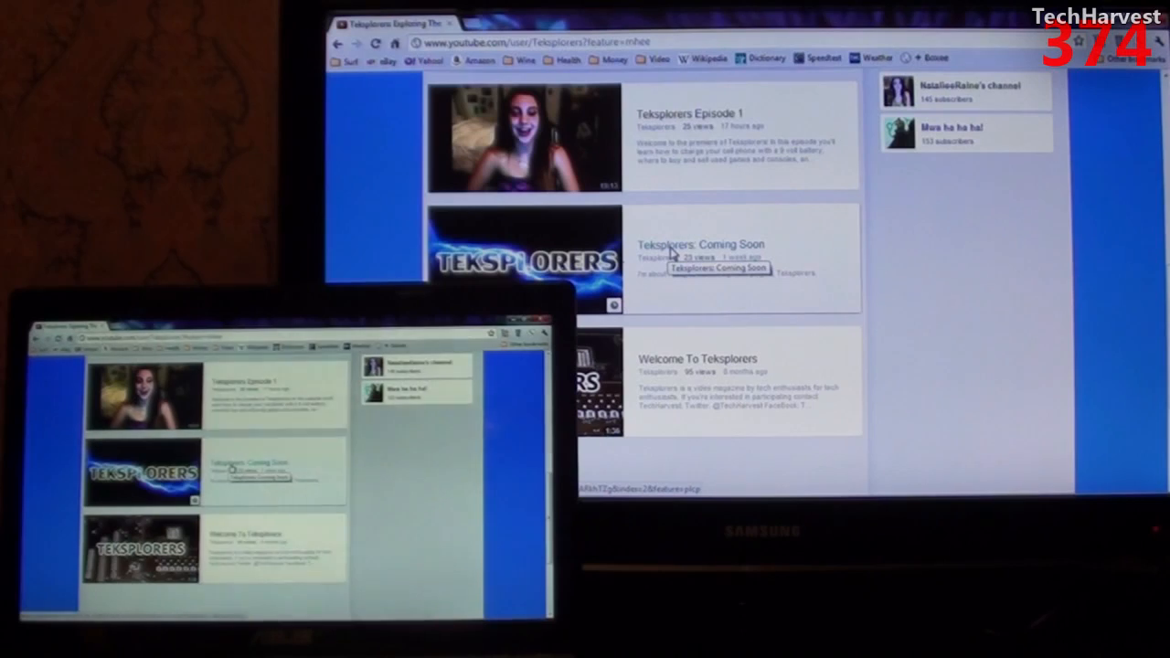
# Step: Play the 'Teksplorers: Coming Soon' video full screen, mirrored on the TV
pyautogui.click(699, 245)
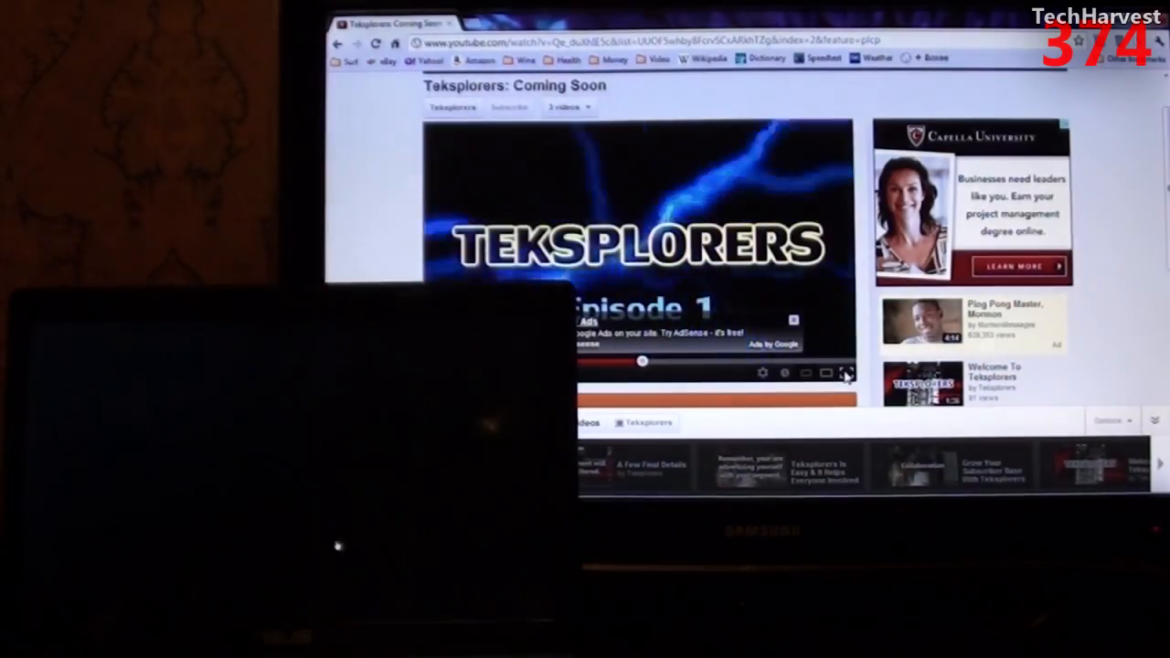
pyautogui.click(846, 373)
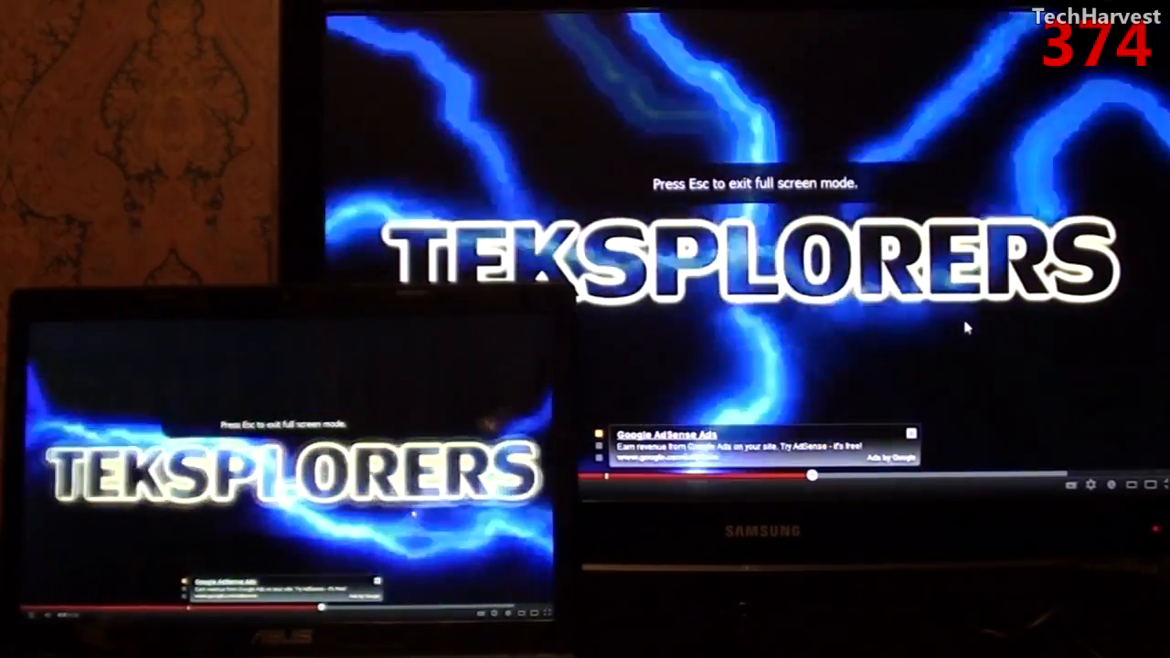